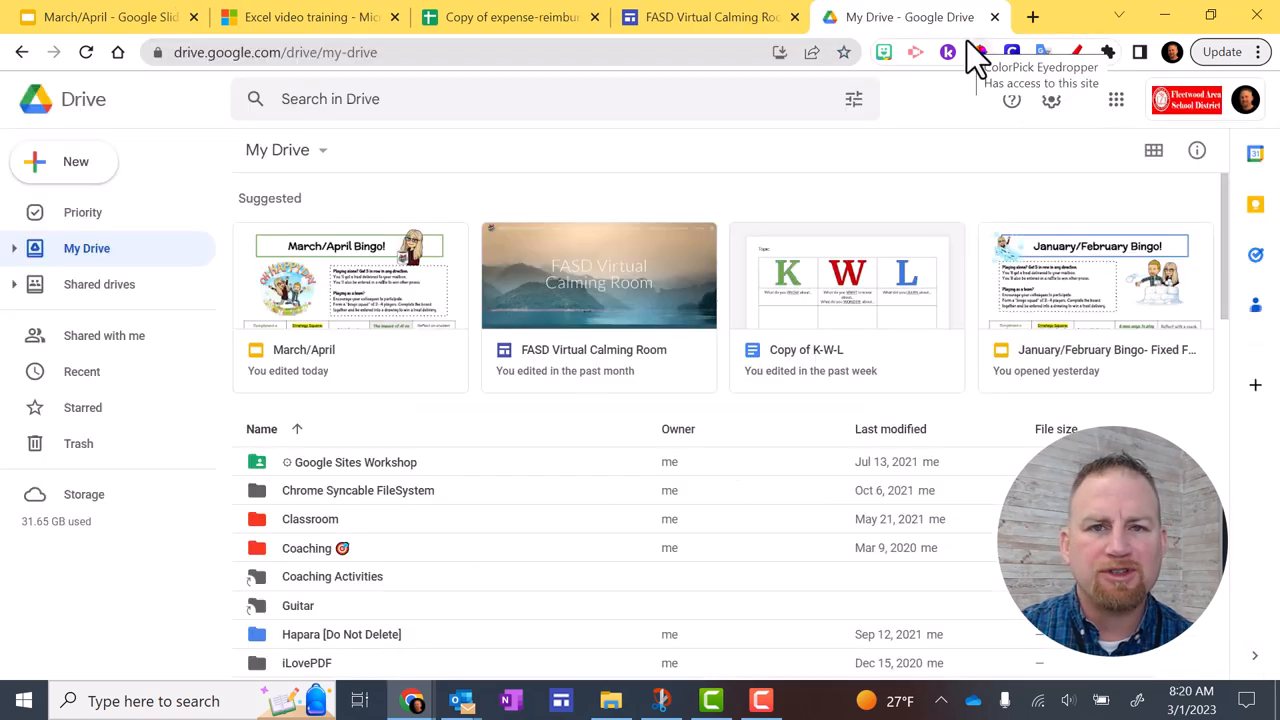
# Open a new Chrome tab on the Google homepage.
pyautogui.click(1033, 17)
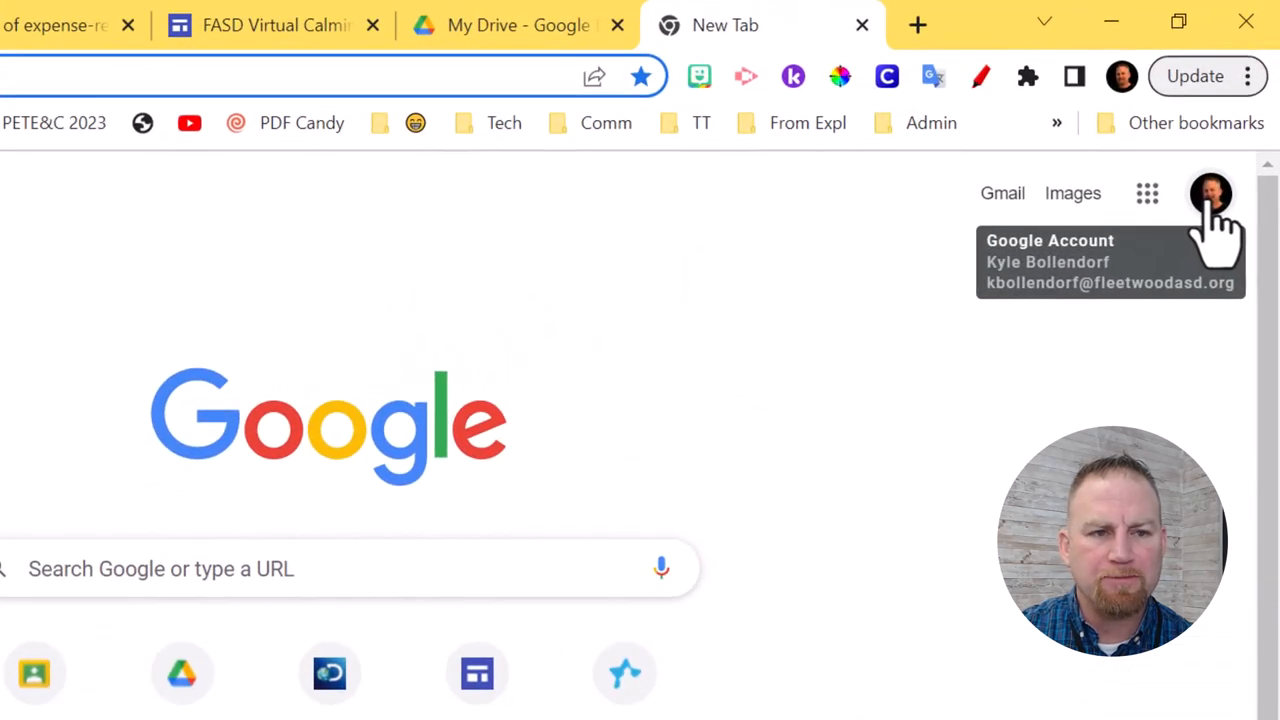
# Go to 'Manage your Google Account' from the profile picture menu.
pyautogui.click(1217, 190)
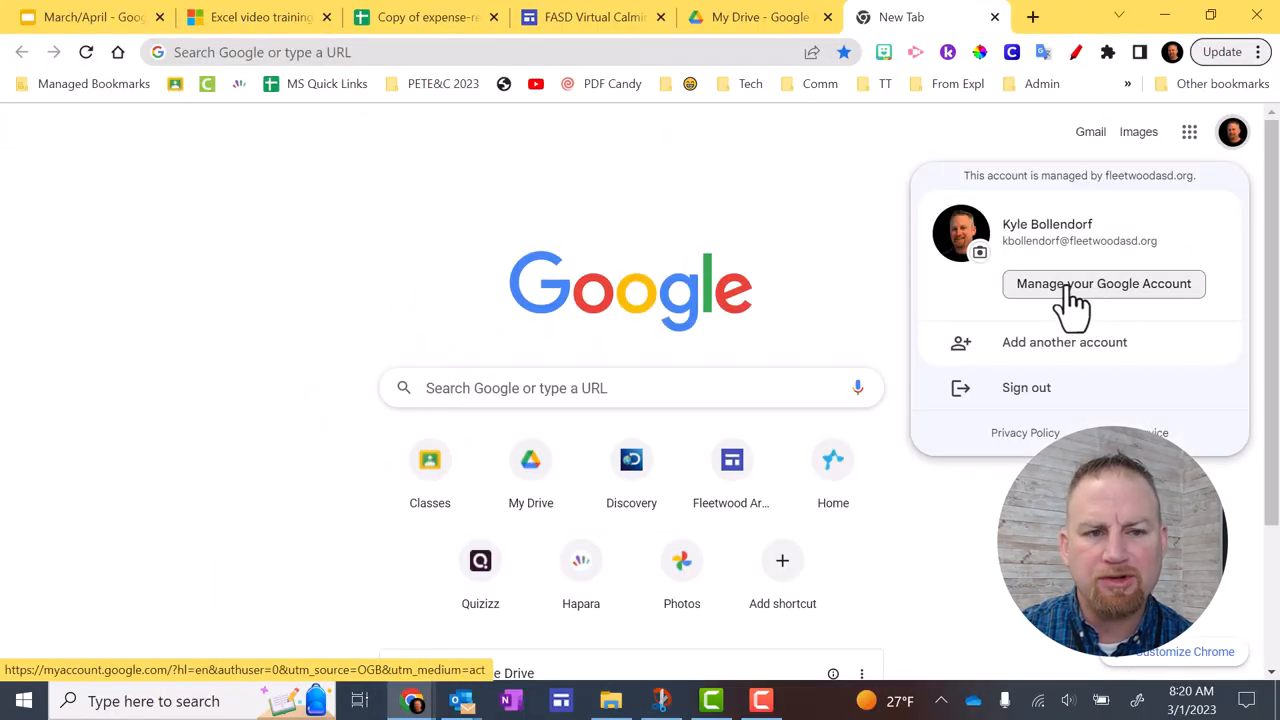
pyautogui.click(1103, 283)
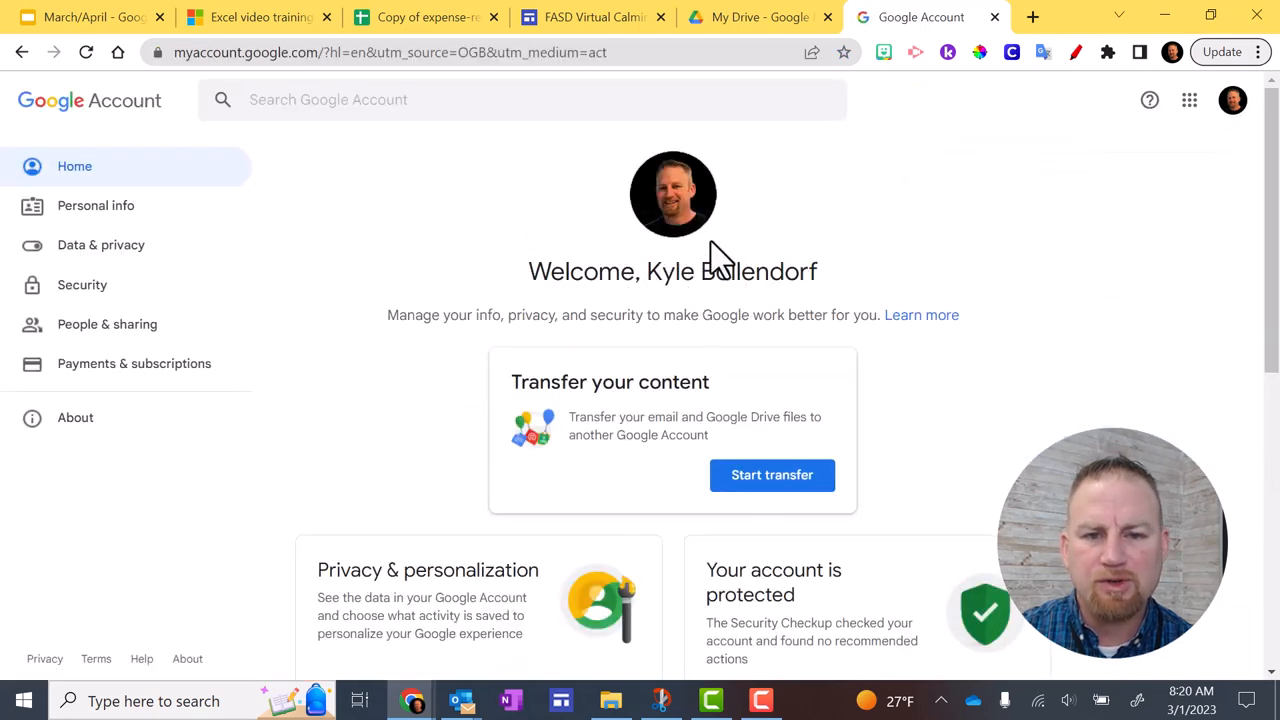
pyautogui.moveTo(758, 275)
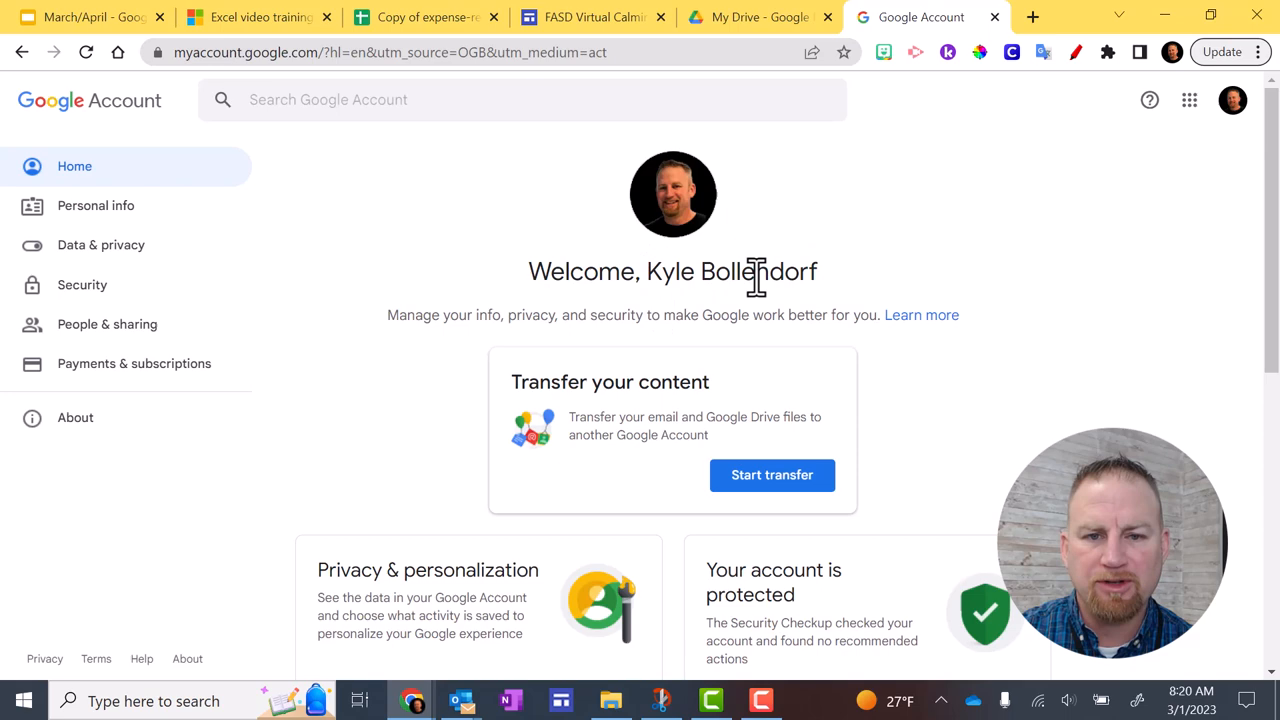
pyautogui.moveTo(120, 213)
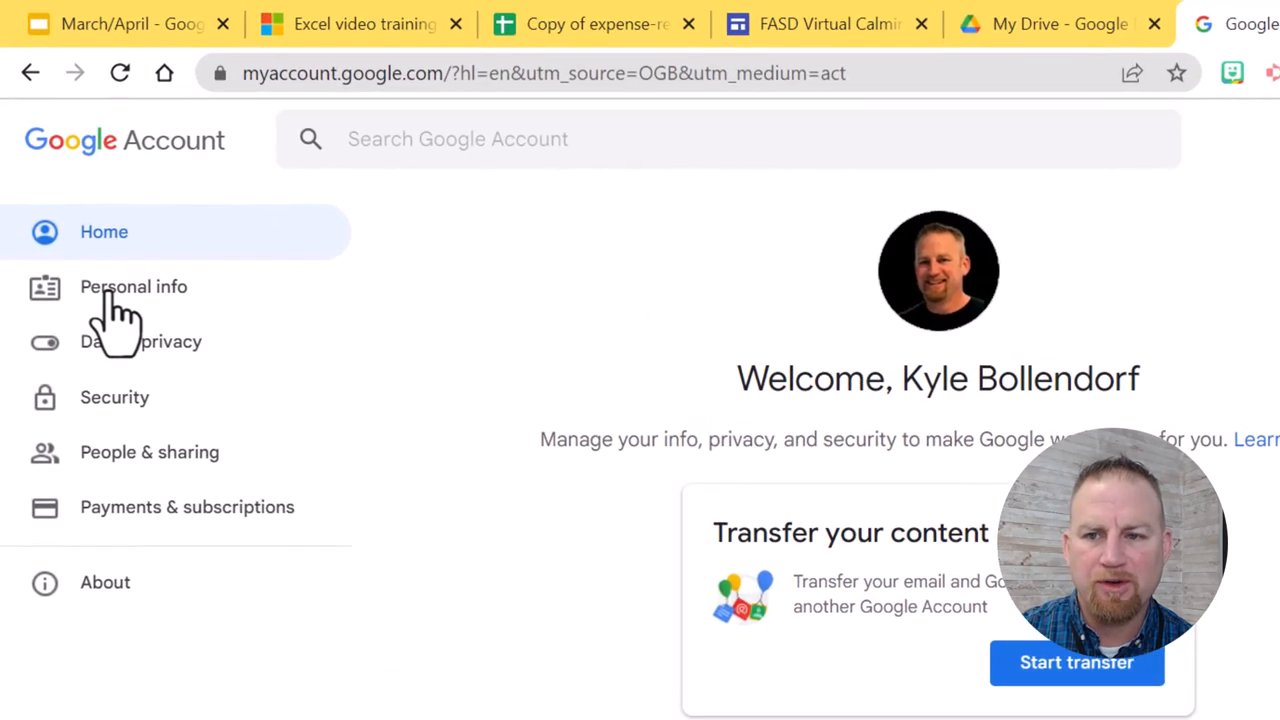
# Open the Name settings under Personal info's Basic info section.
pyautogui.click(133, 287)
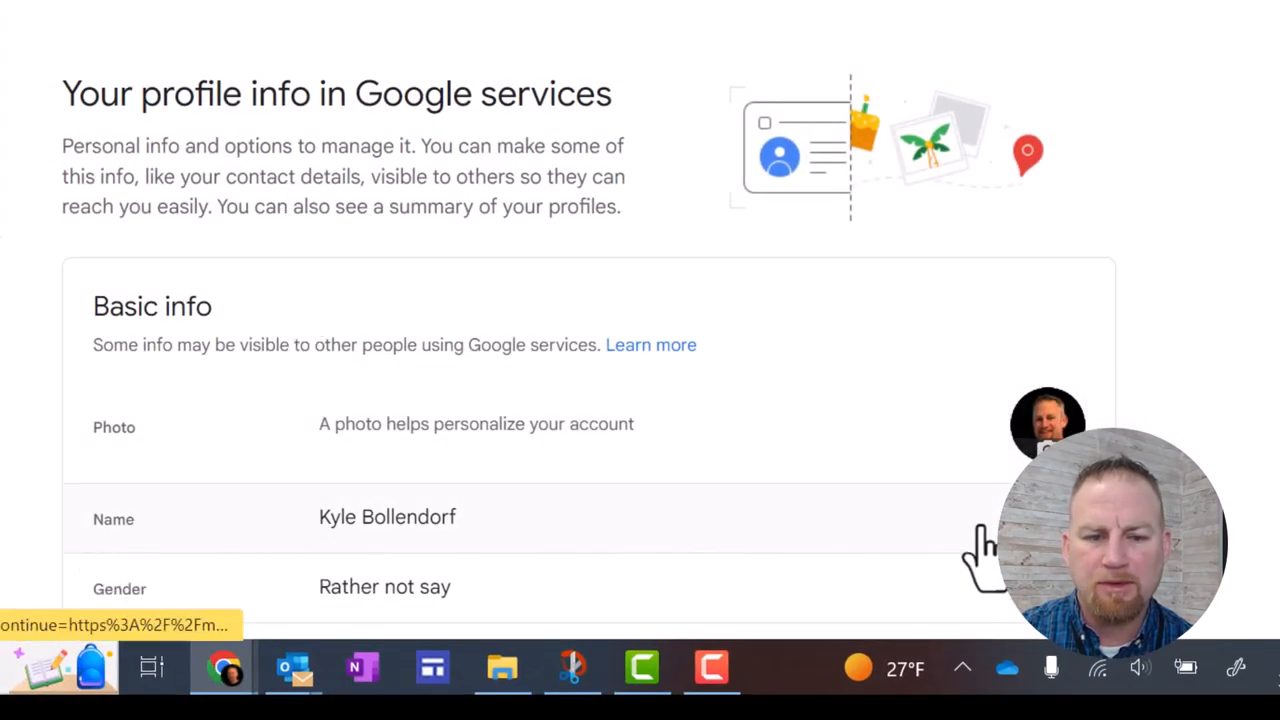
pyautogui.scroll(-3)
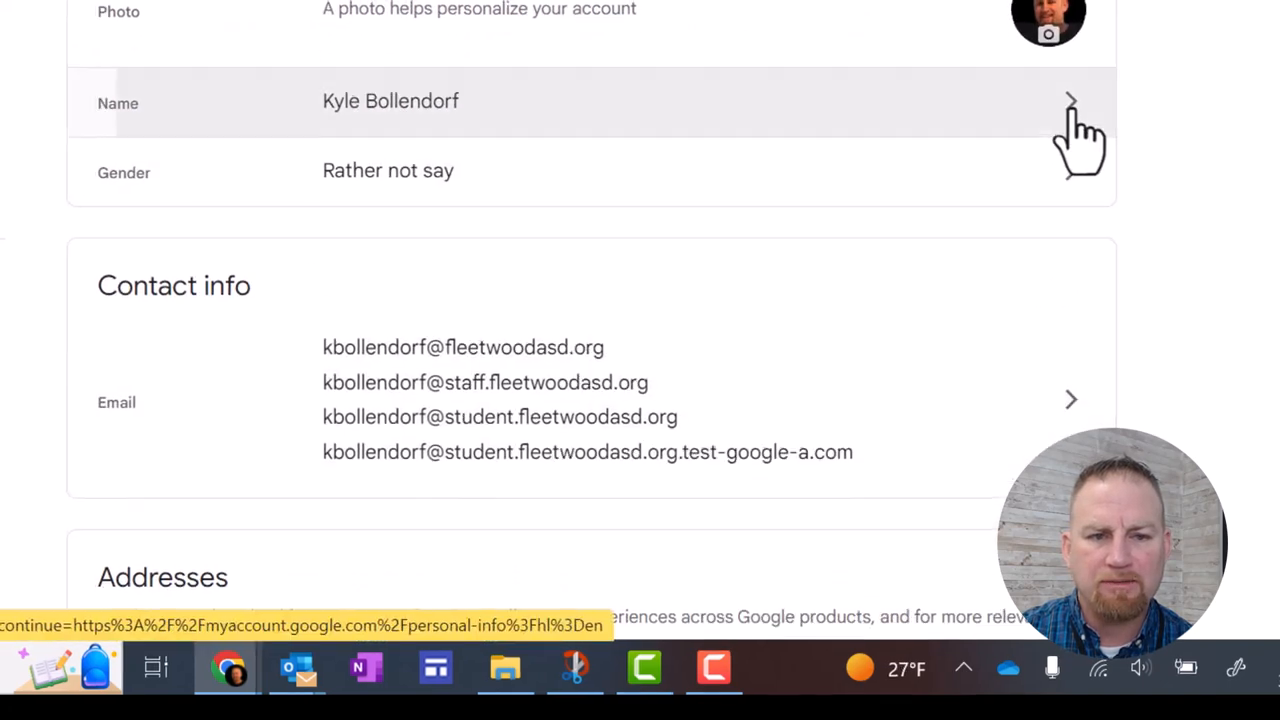
pyautogui.click(1070, 100)
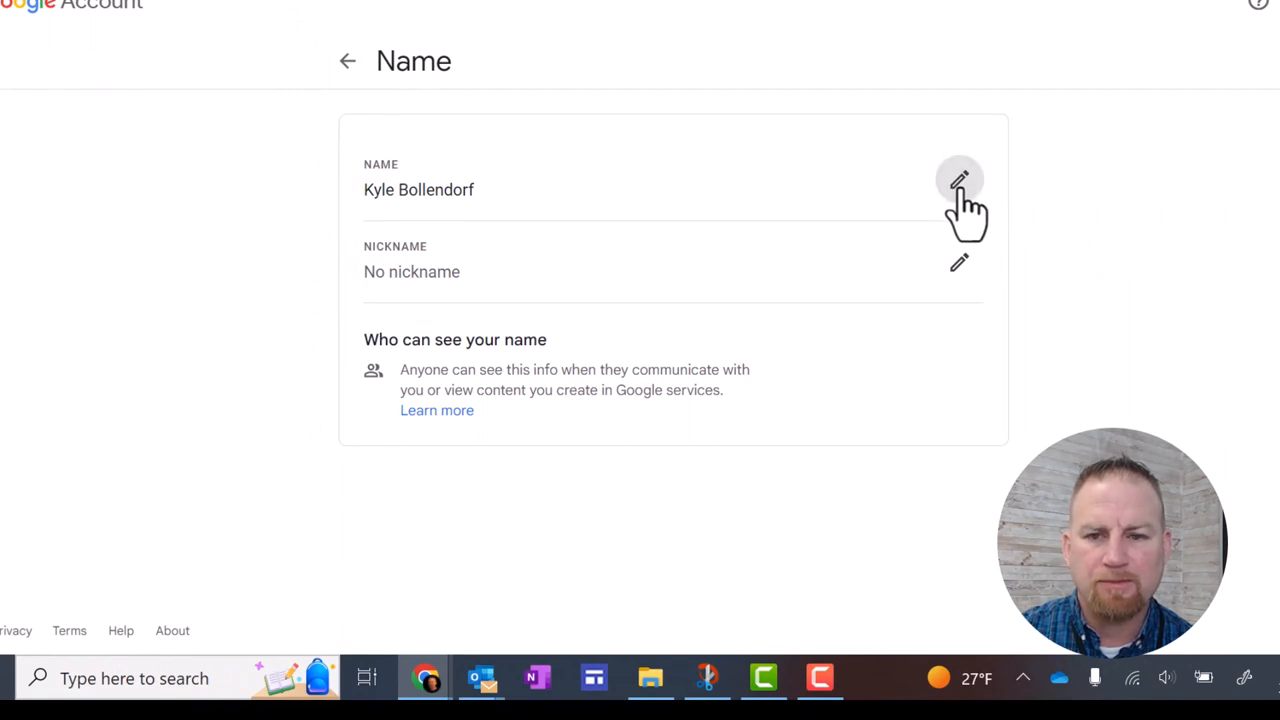
# Change the first name to 'Mr.', save, and return to Personal info.
pyautogui.click(958, 180)
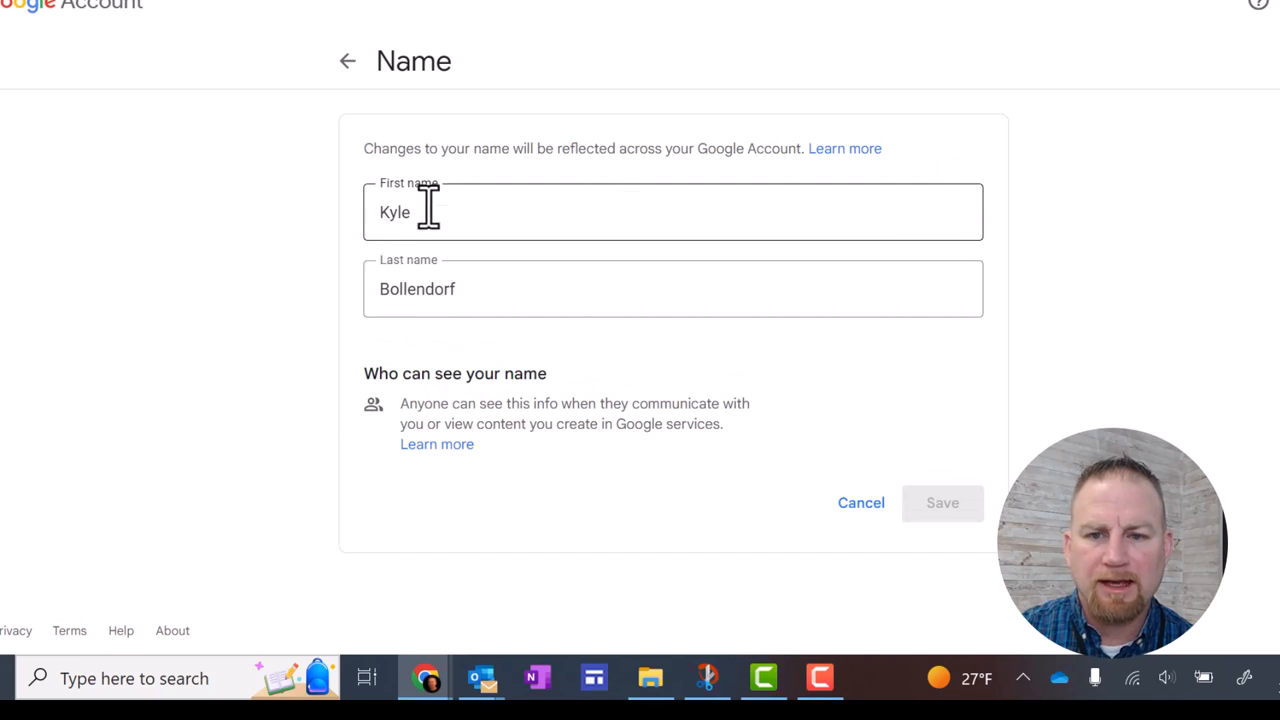
pyautogui.doubleClick(394, 211)
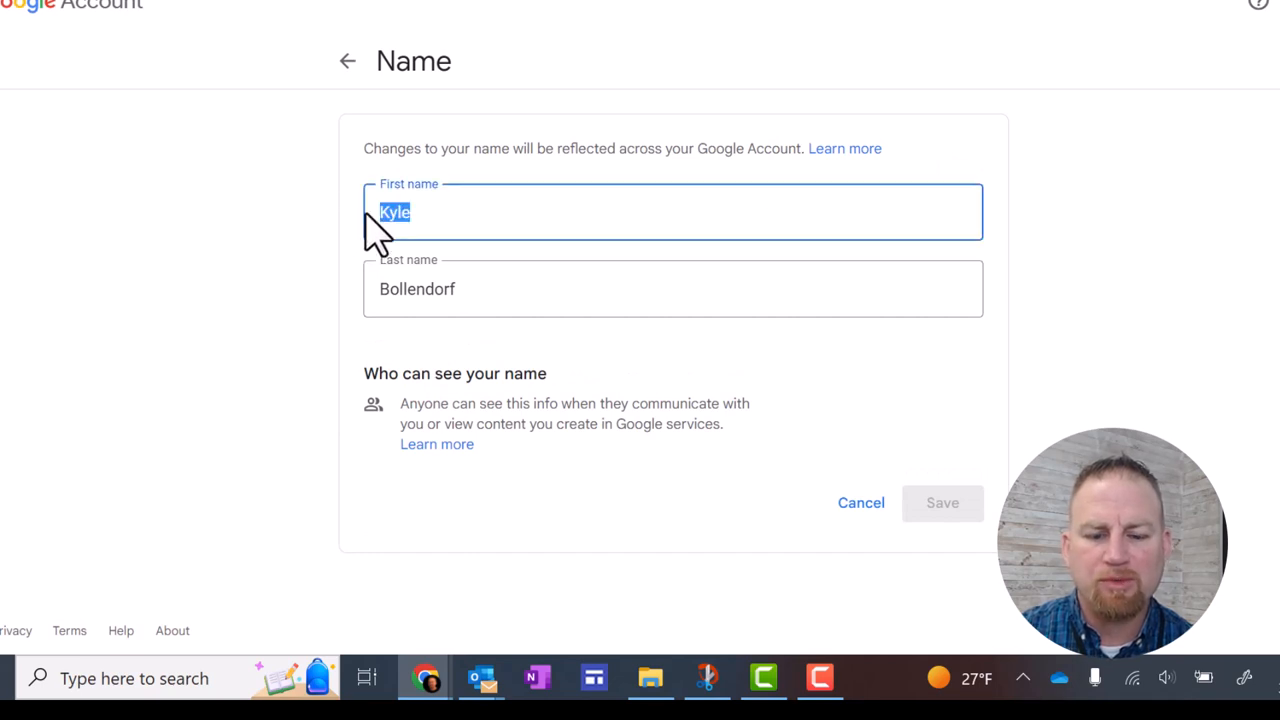
pyautogui.write('Mr.')
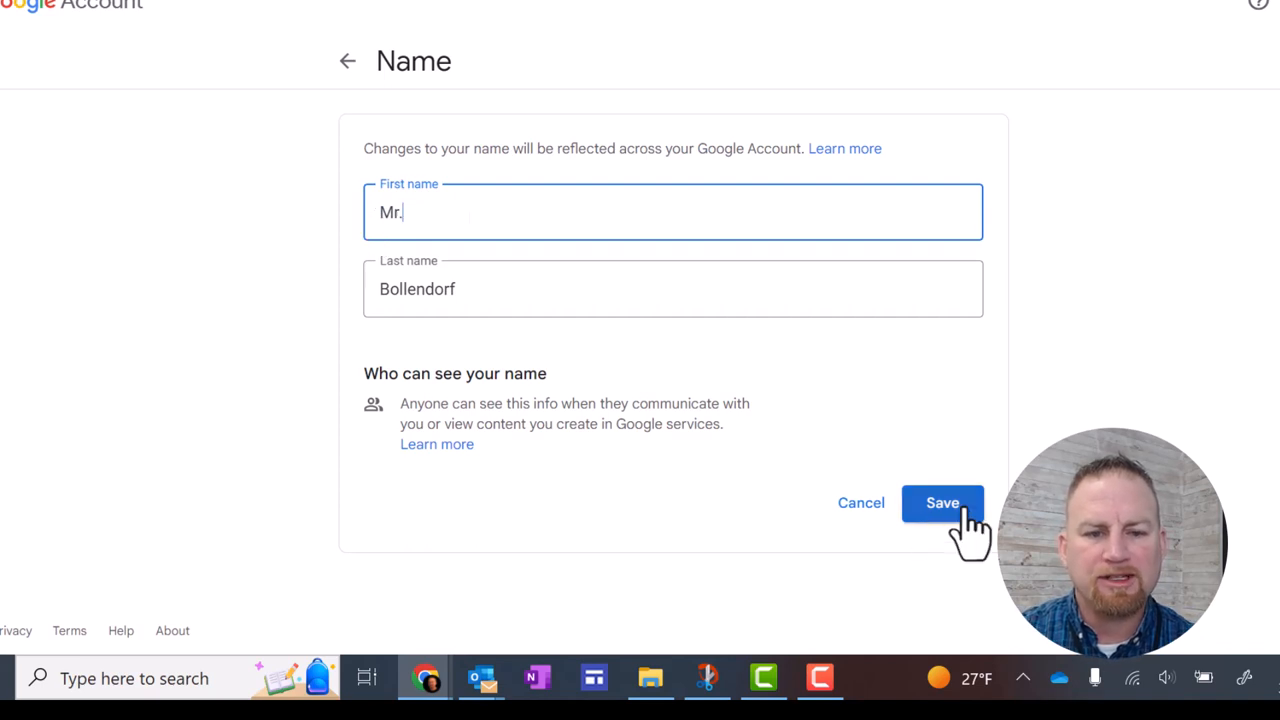
pyautogui.click(942, 503)
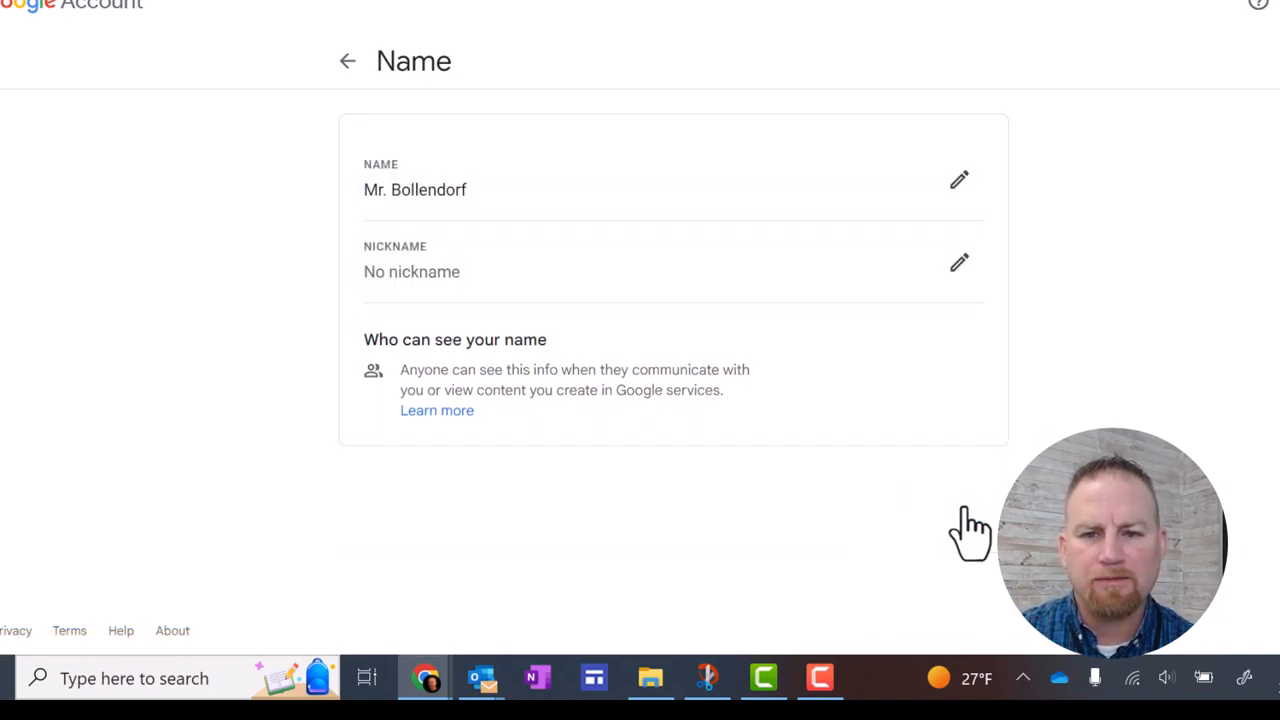
pyautogui.moveTo(347, 62)
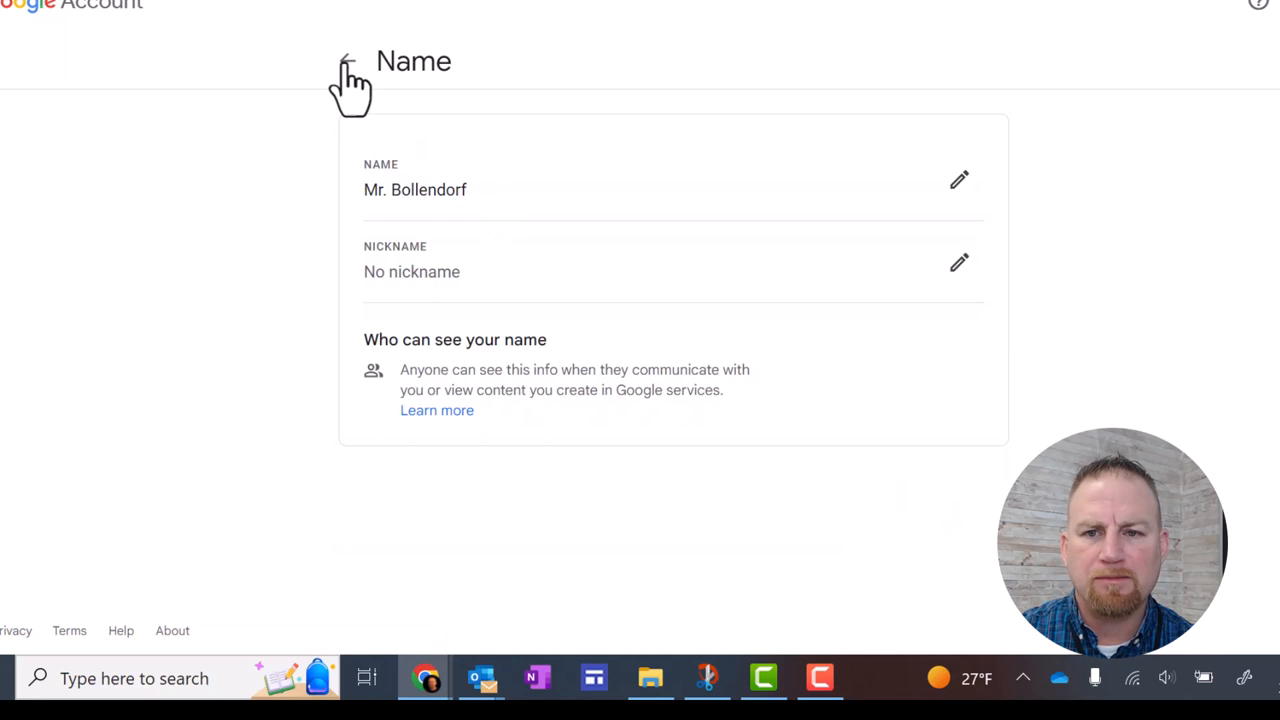
pyautogui.click(347, 60)
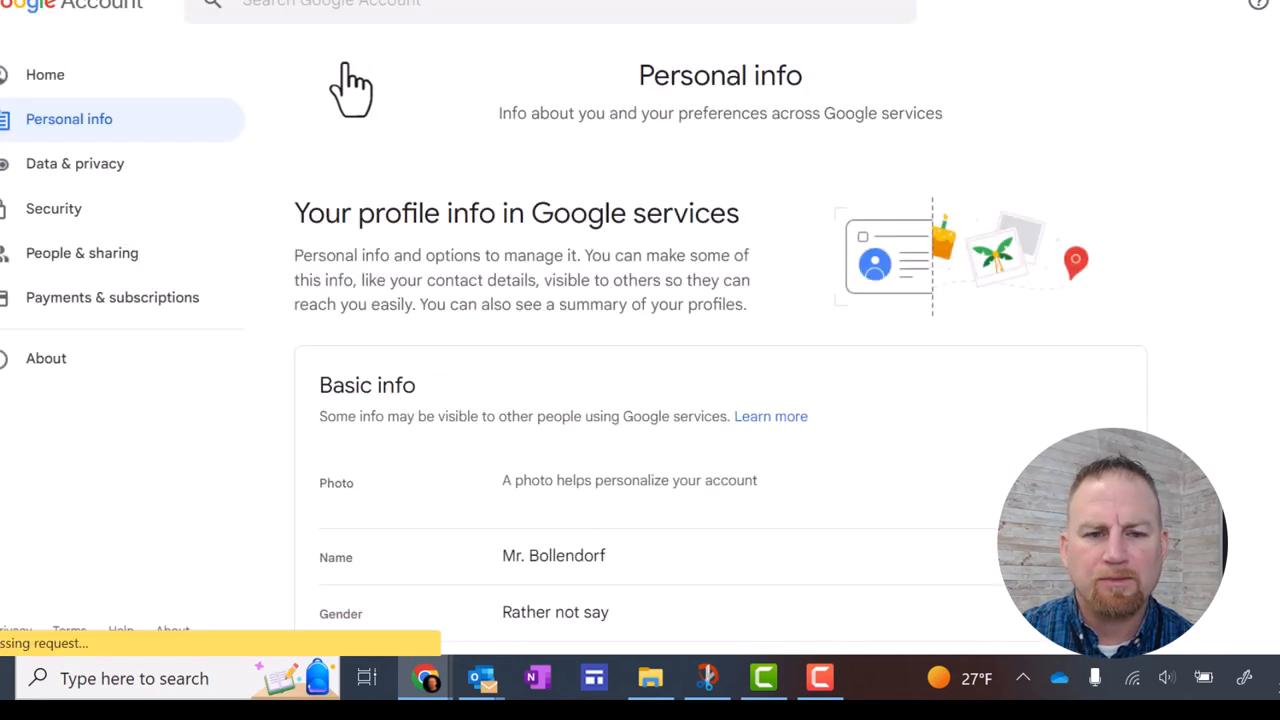
pyautogui.scroll(-3)
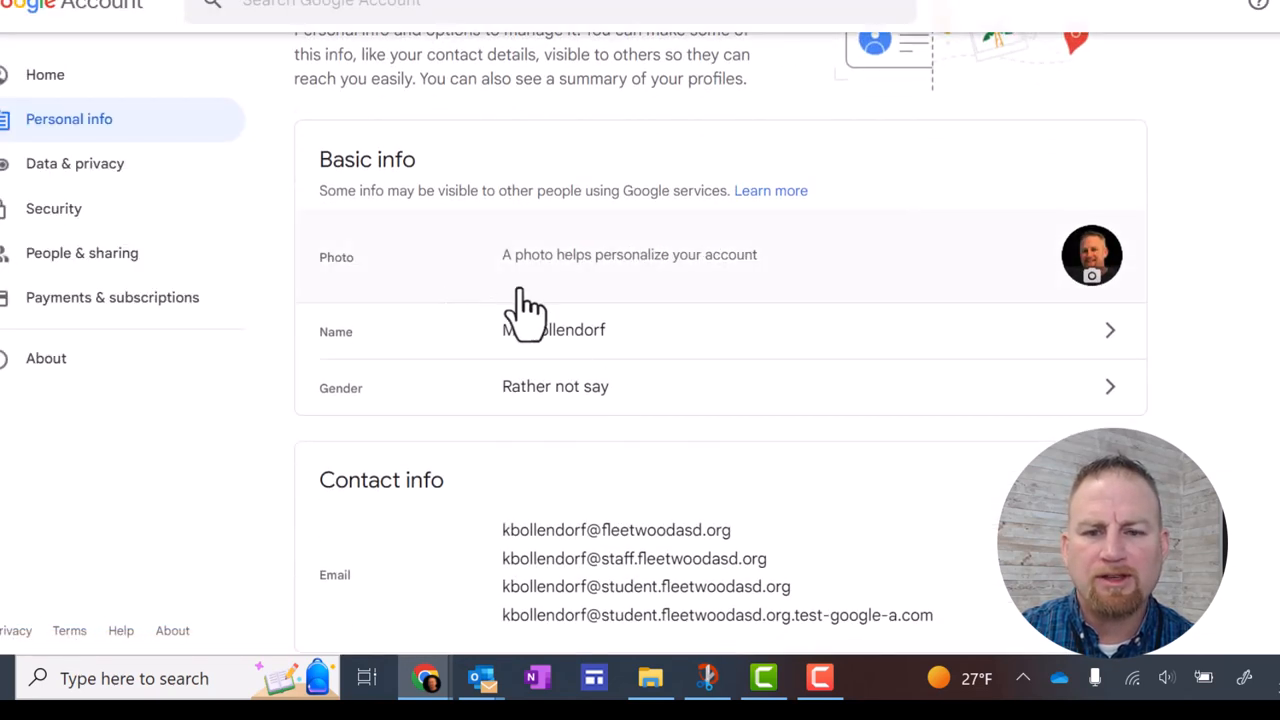